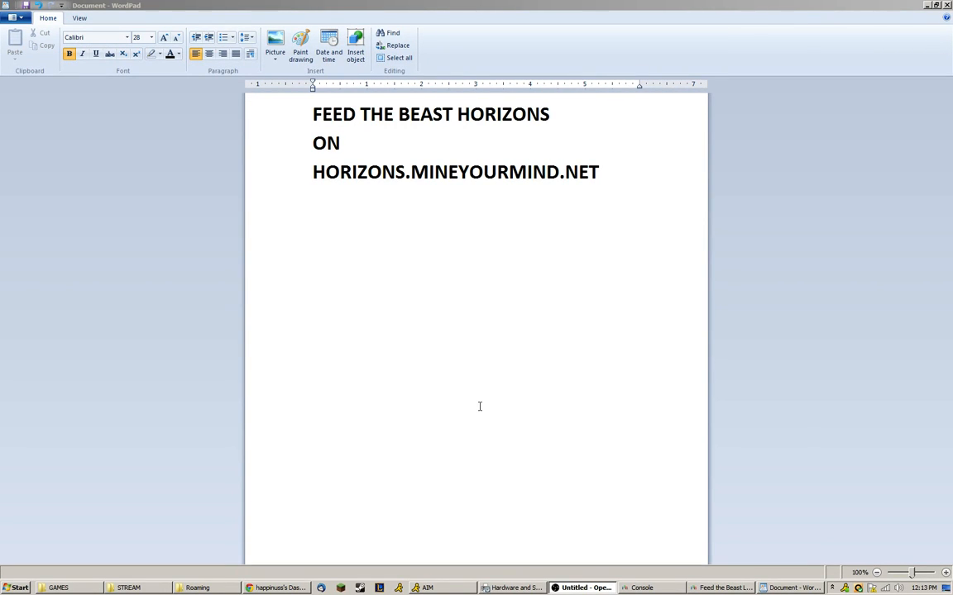
mouse_move(462, 403)
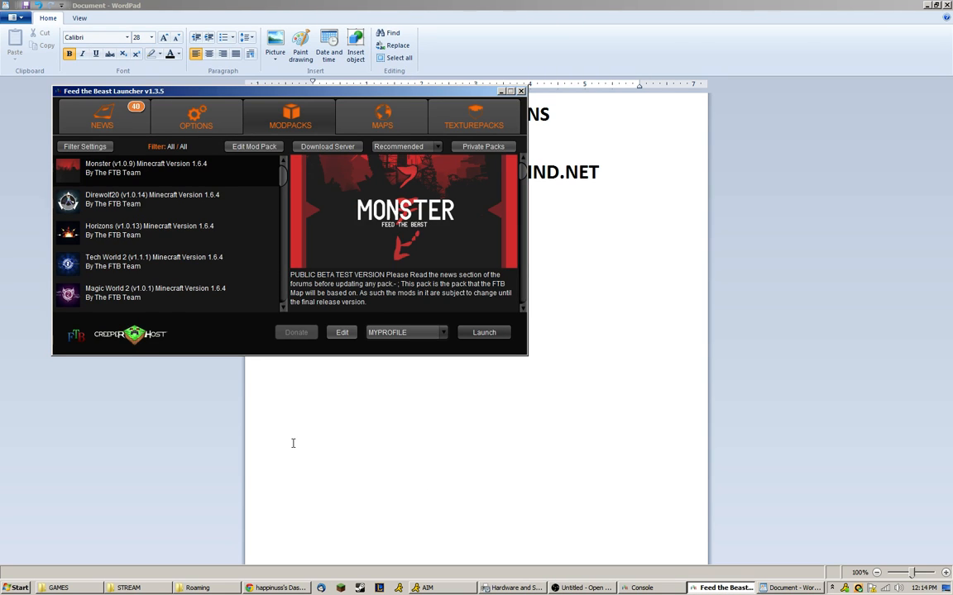
mouse_move(728, 528)
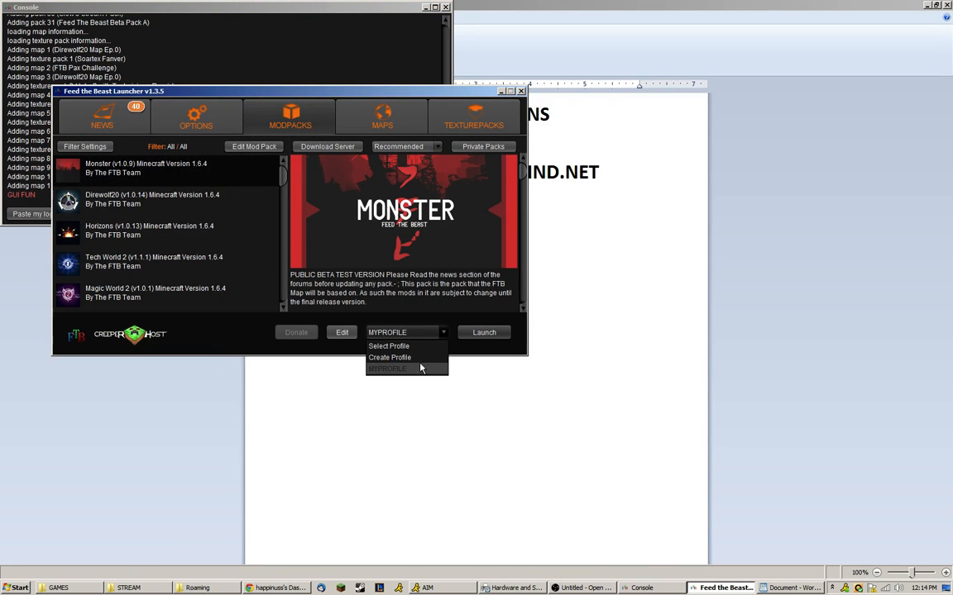
click(389, 357)
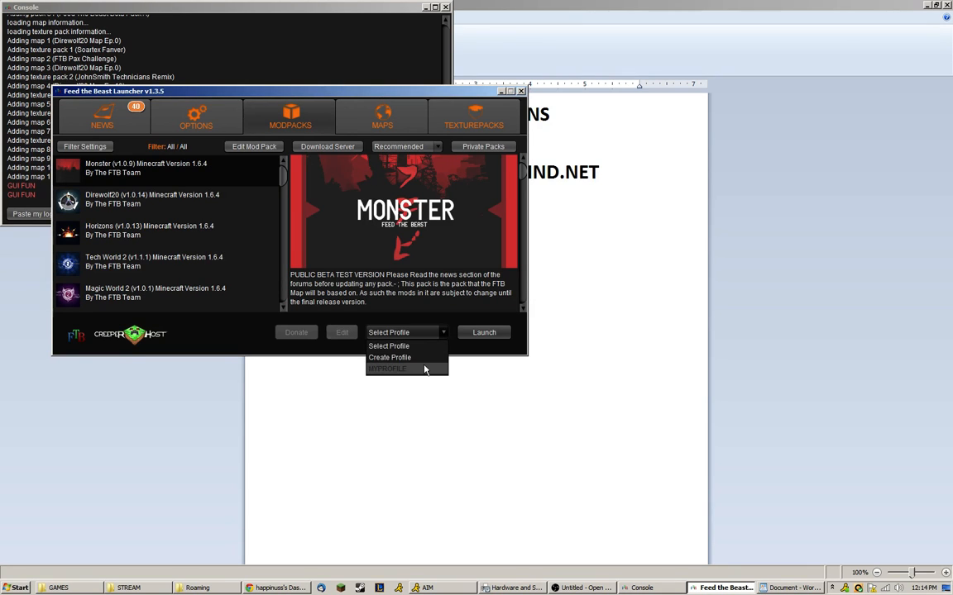
click(388, 368)
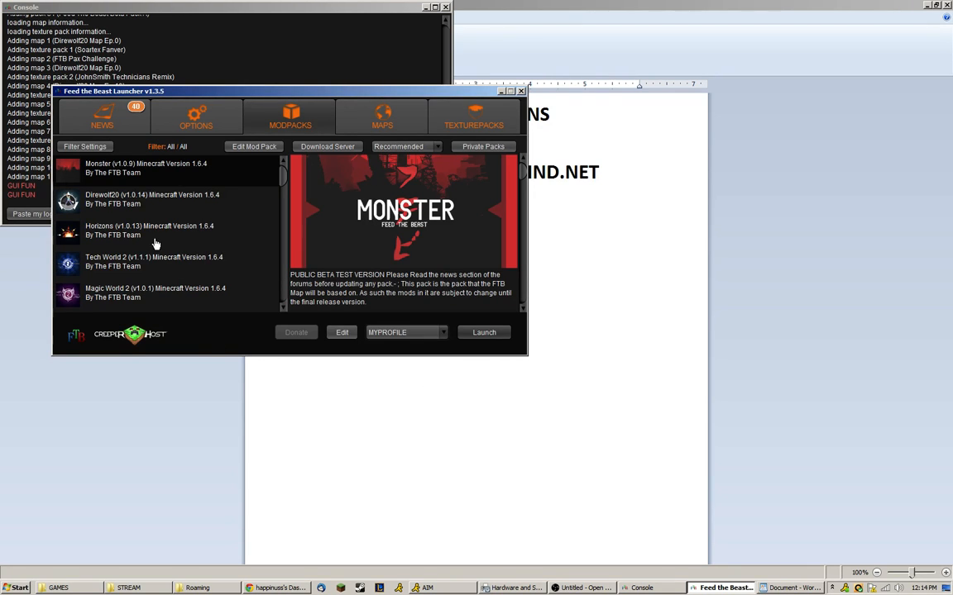
Select the Horizons pack and review its disabled mods, including ZansMinimap, in the editor
click(149, 230)
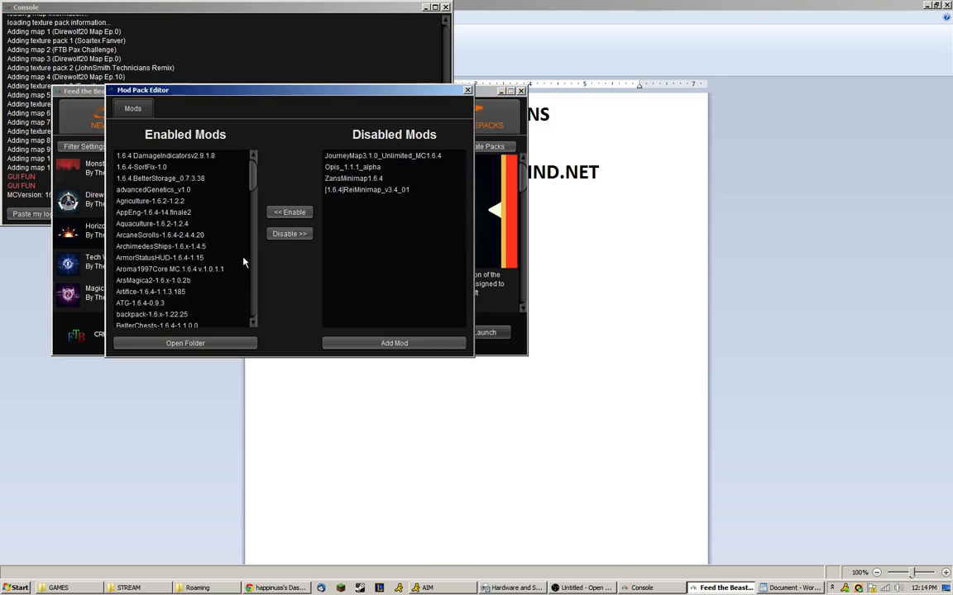
mouse_move(402, 288)
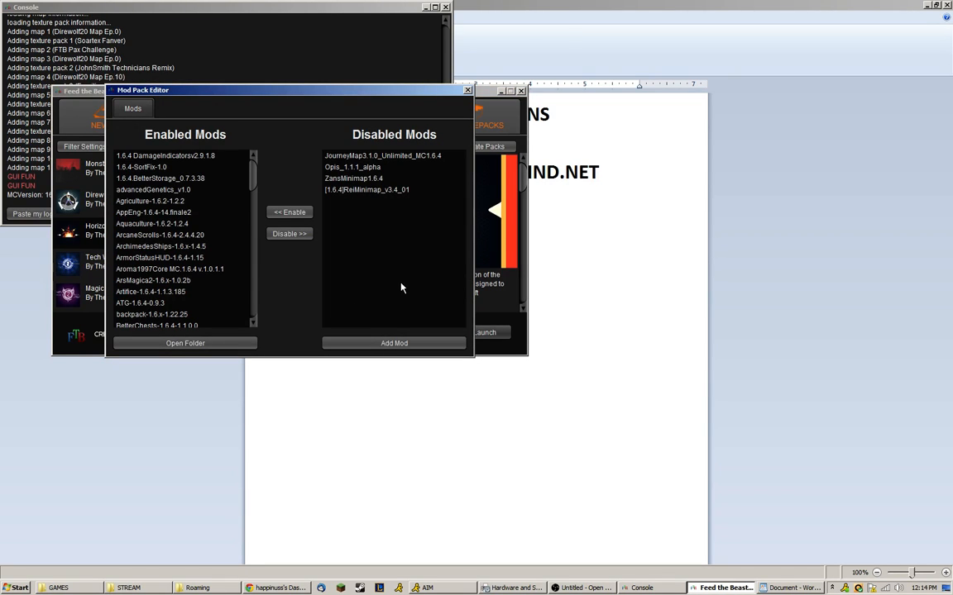
mouse_move(354, 177)
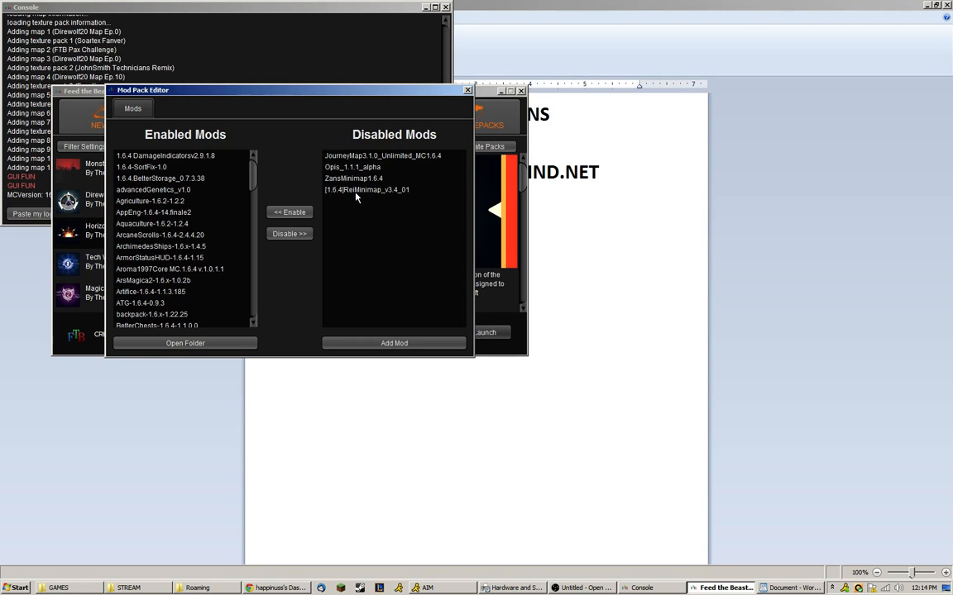
click(367, 189)
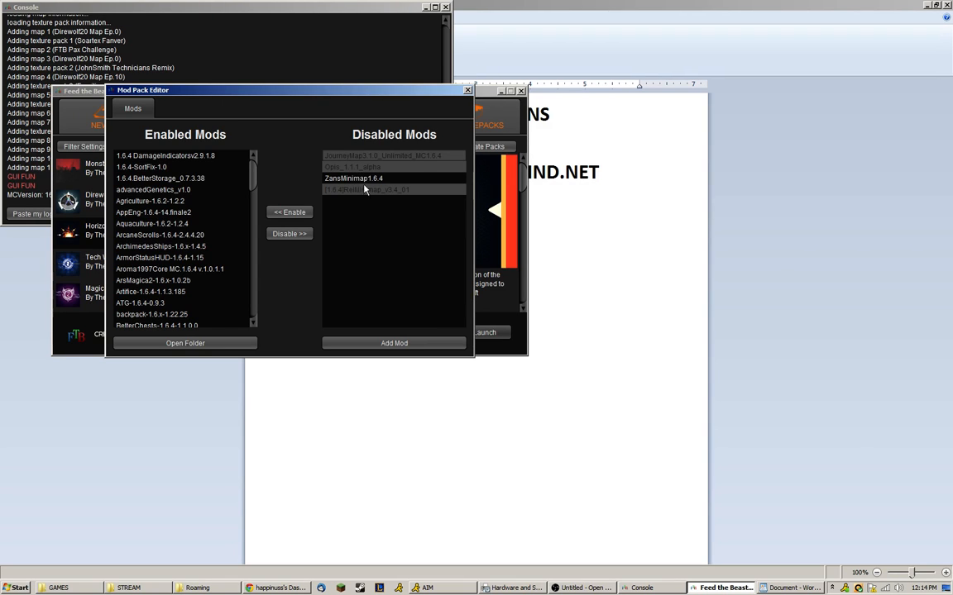
mouse_move(392, 180)
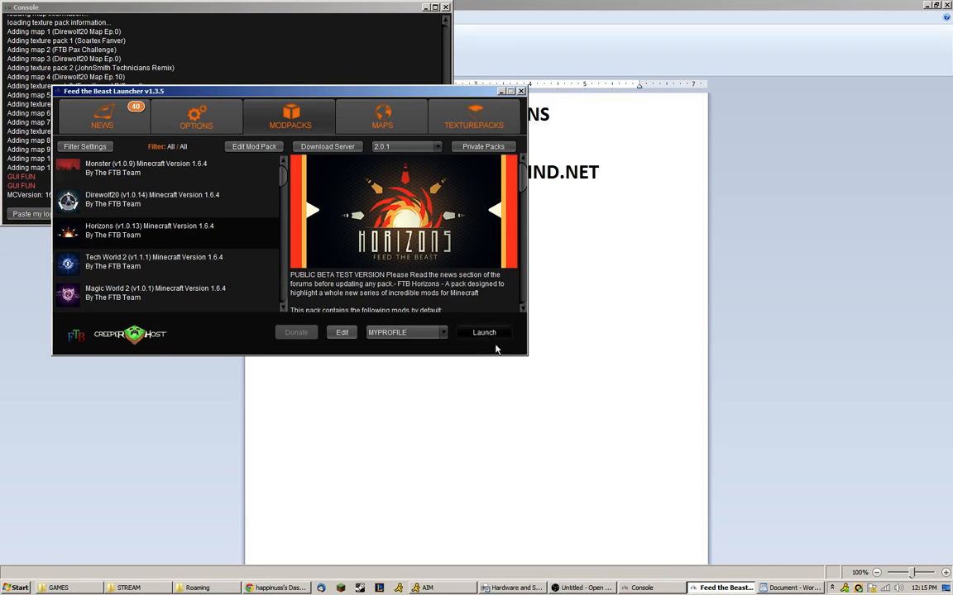
Launch Horizons and accept the 1.0.7 to 2.0.1 update so the 141 MB download begins
click(483, 332)
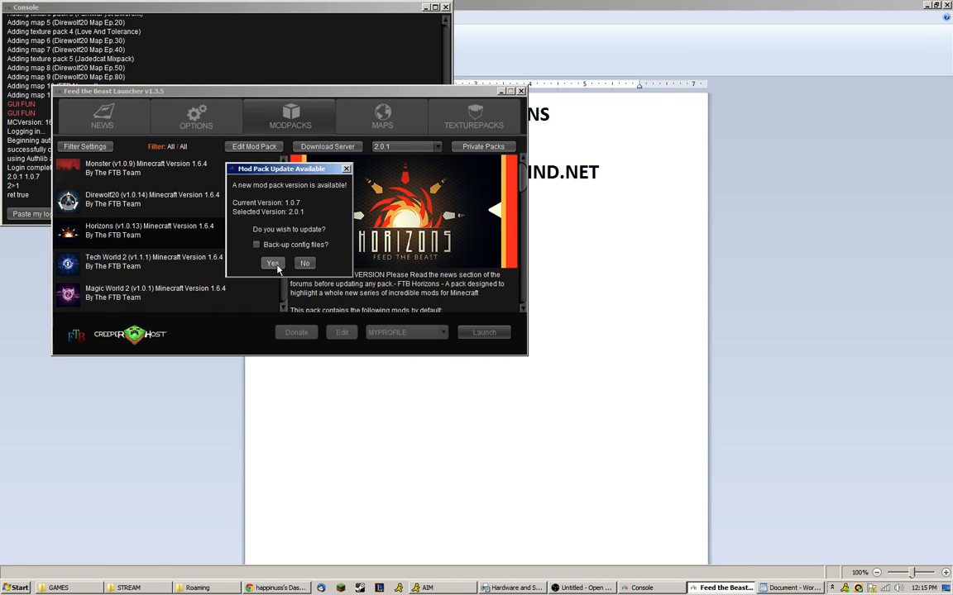
click(272, 263)
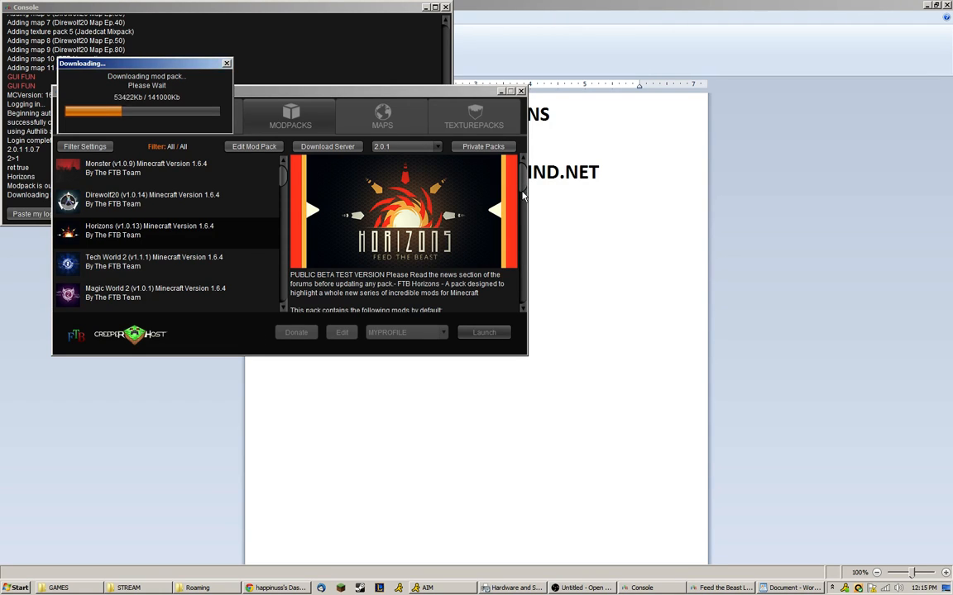
mouse_move(175, 351)
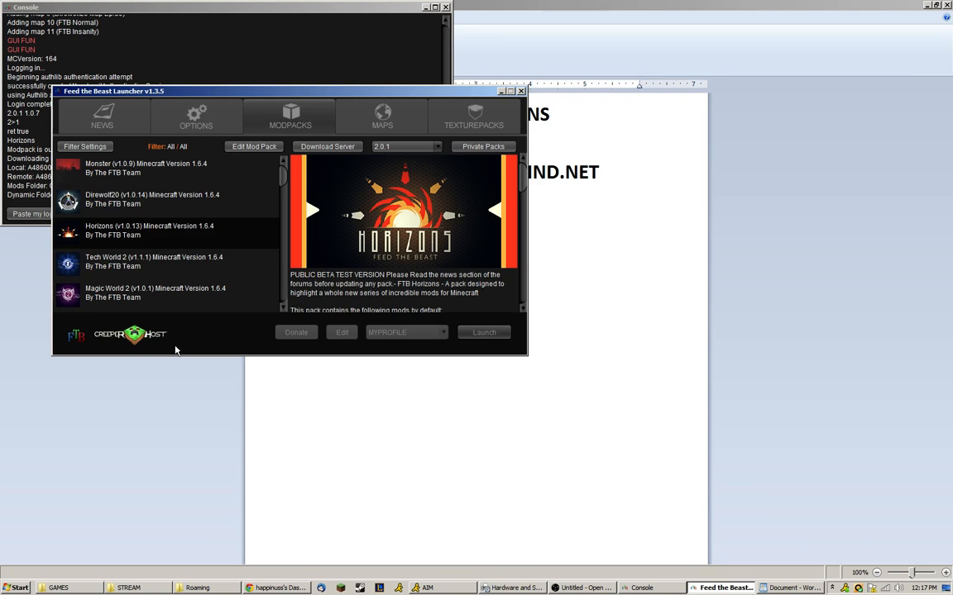
mouse_move(178, 349)
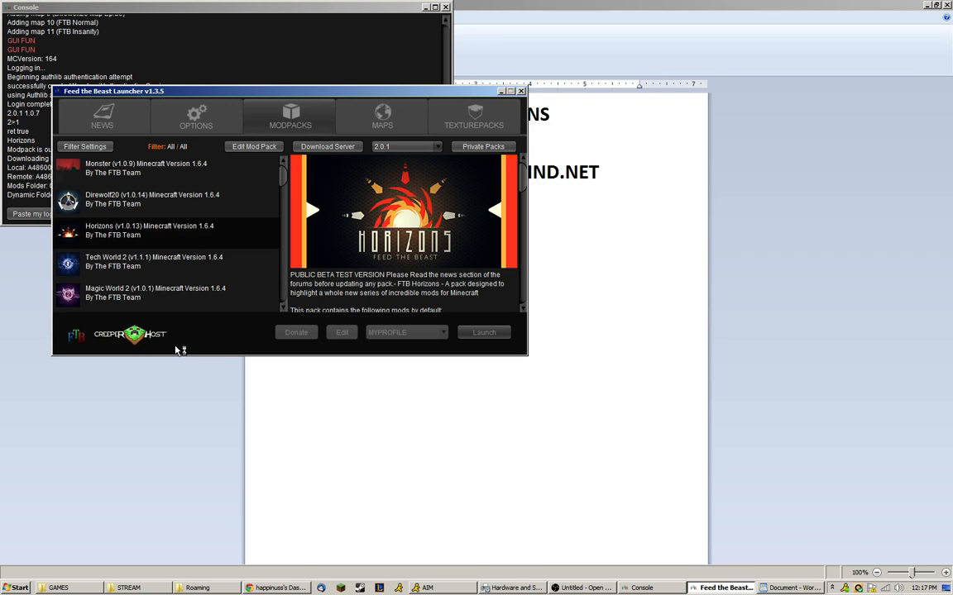
Launch Minecraft 1.6.4 with Horizons and wait for the title menu with 118 mods
click(484, 331)
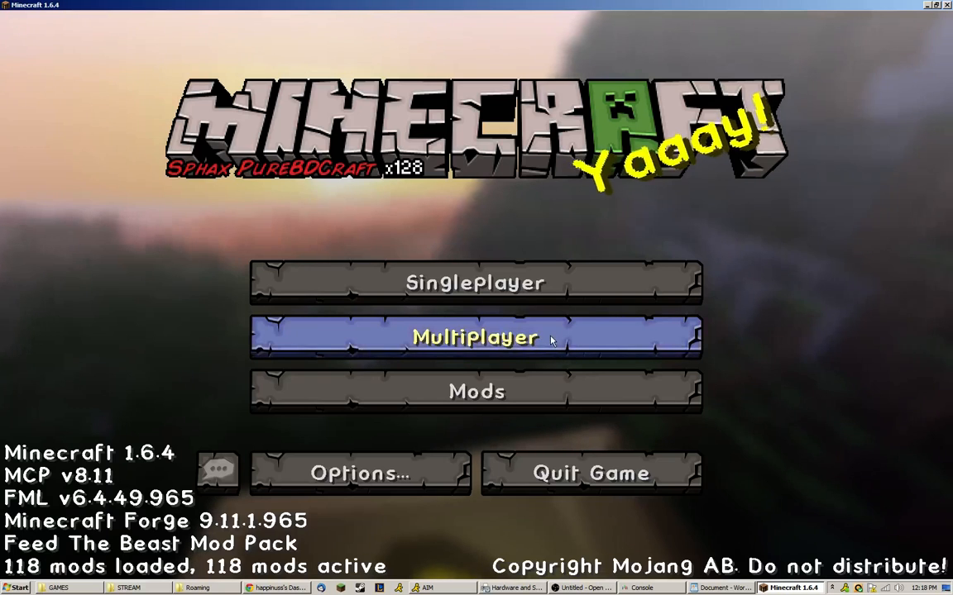
Edit the saved multiplayer server, replacing its old IP with horizons.mineyourmind.net
click(475, 337)
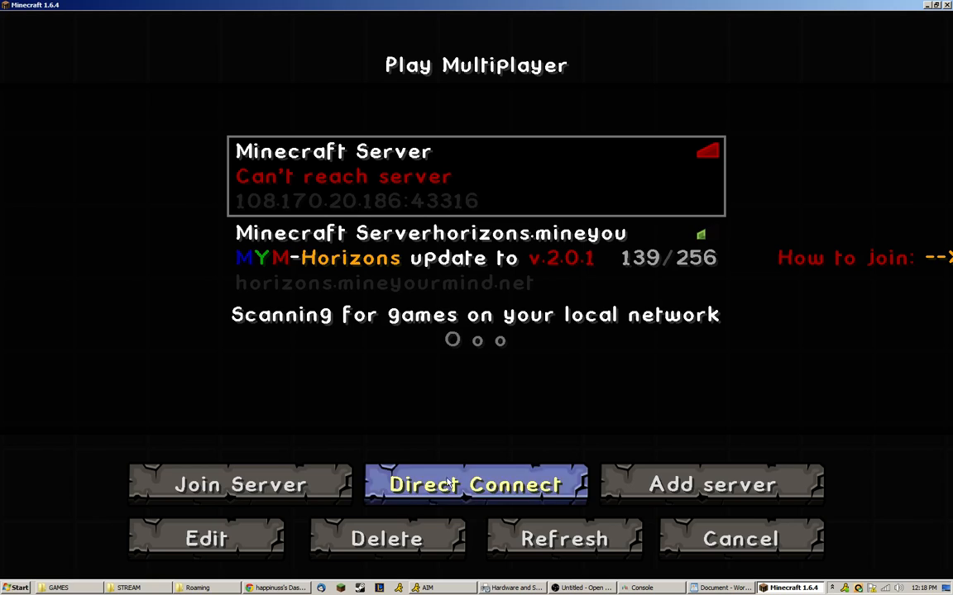
click(205, 538)
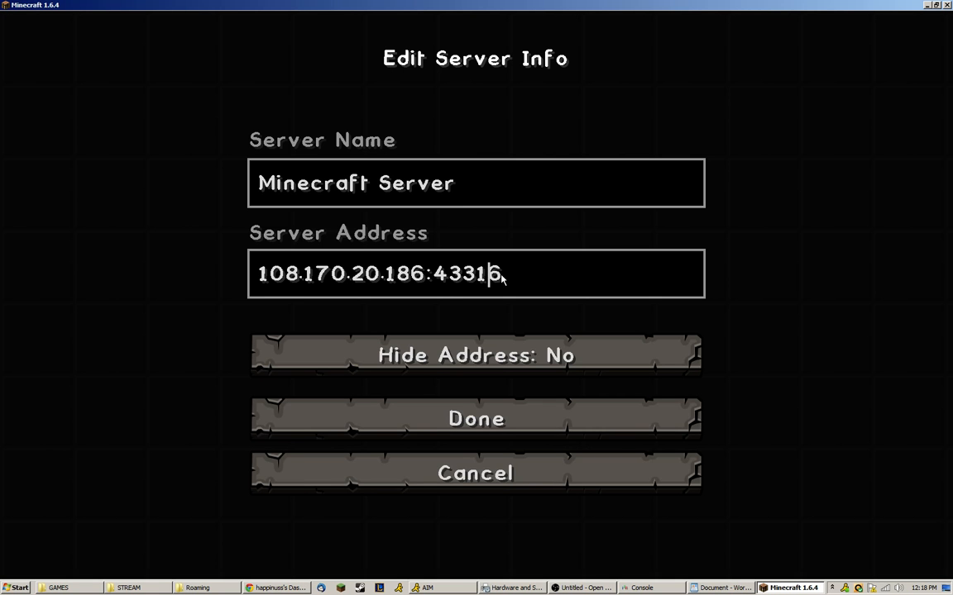
key(backspace)
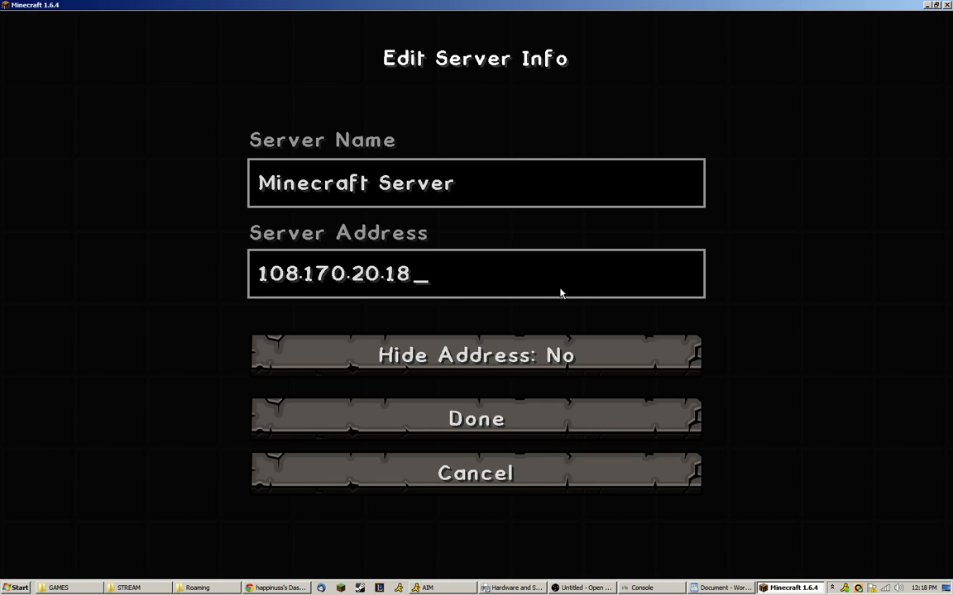
text(mine)
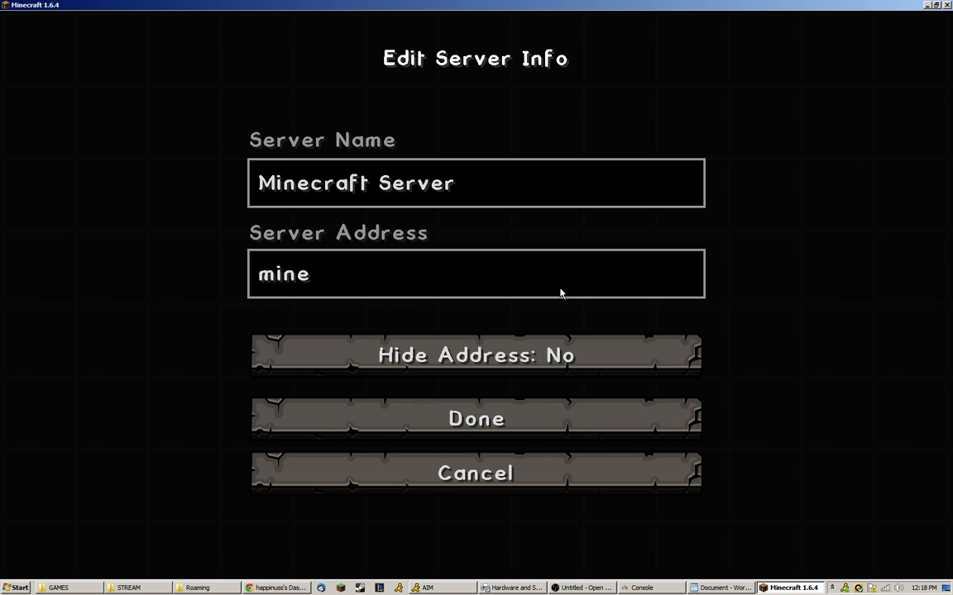
text(yourmind)
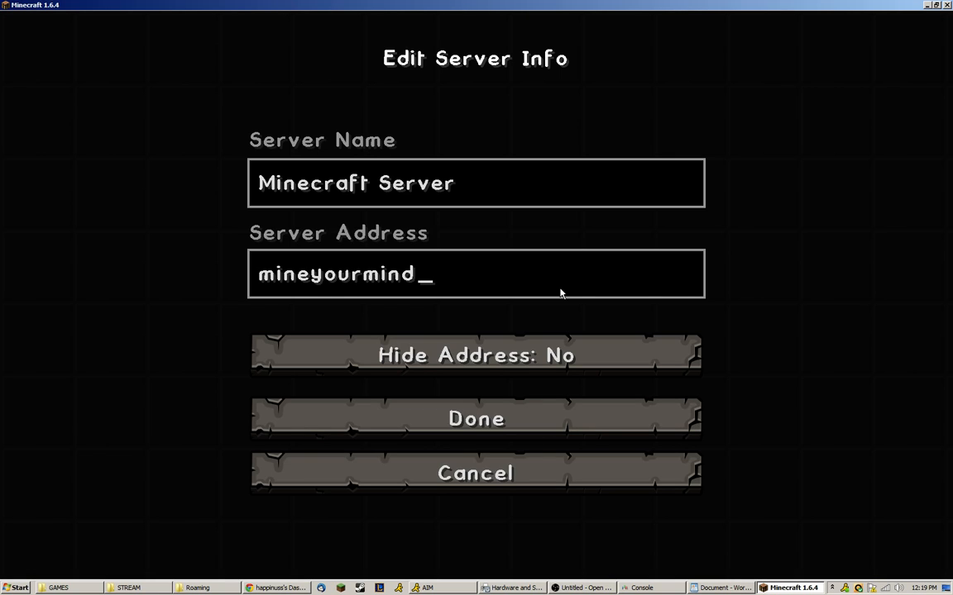
text(.net)
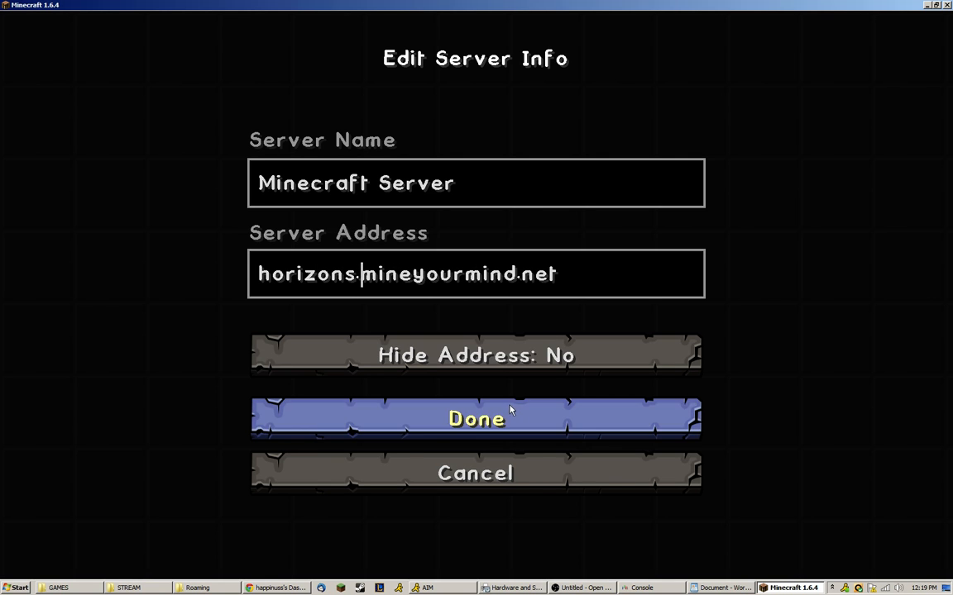
Save the edited entry and join the MYM-Horizons v2.0.1 server
click(475, 419)
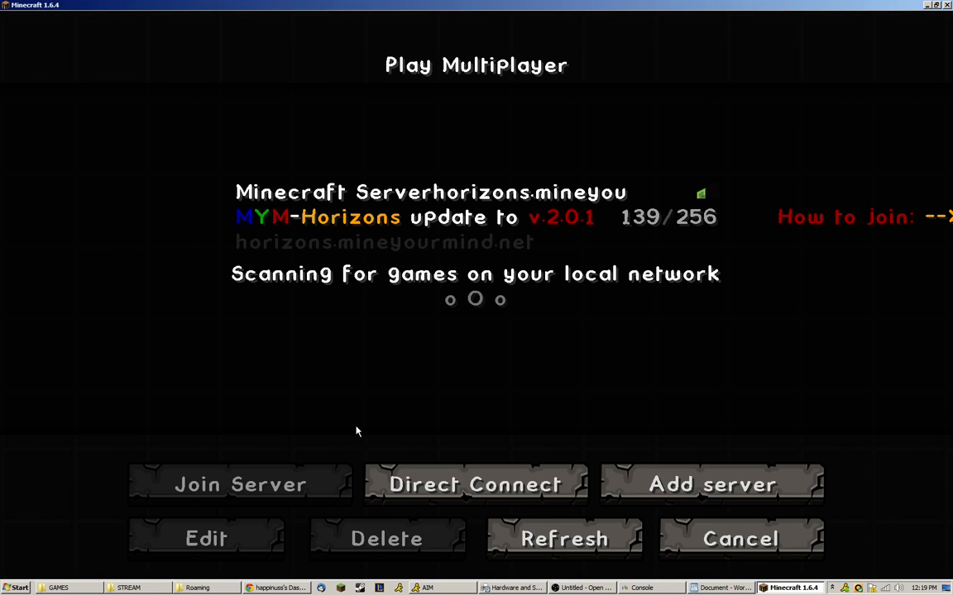
mouse_move(343, 304)
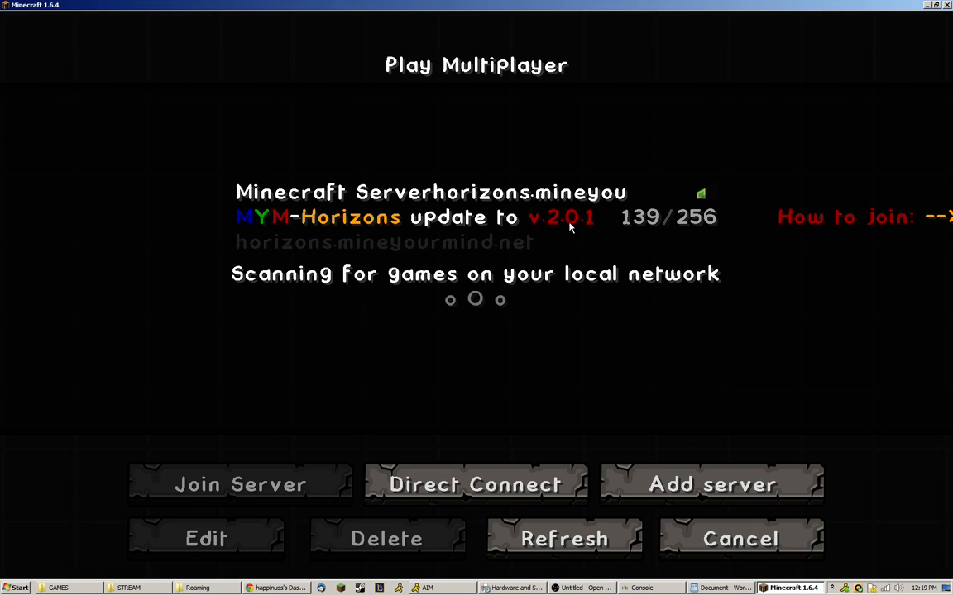
mouse_move(584, 237)
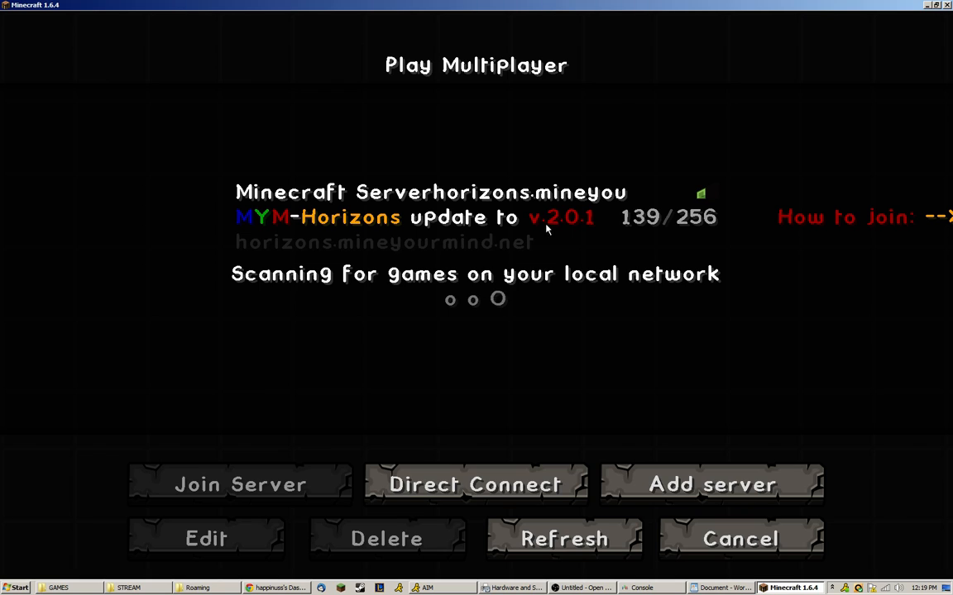
mouse_move(575, 232)
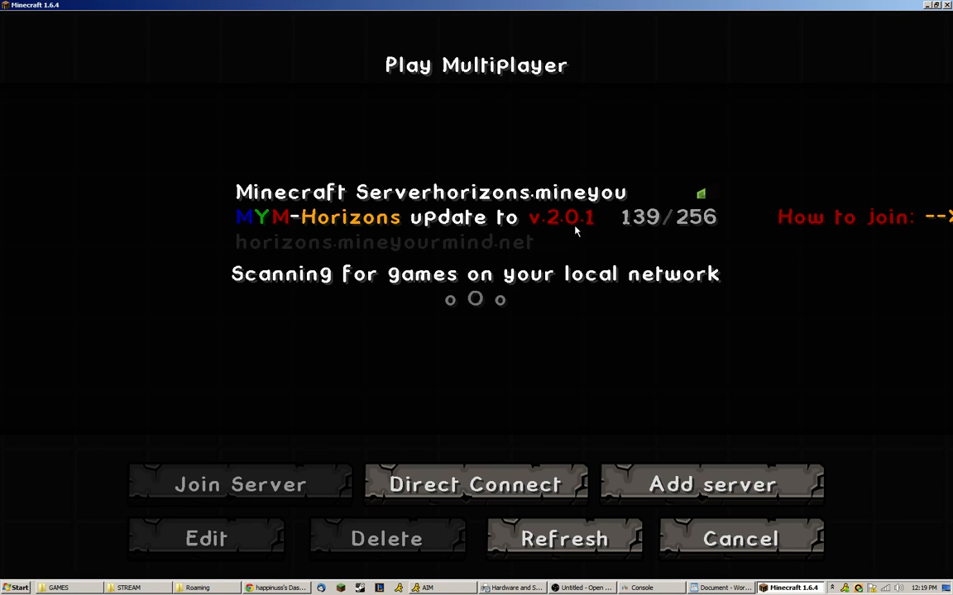
click(240, 484)
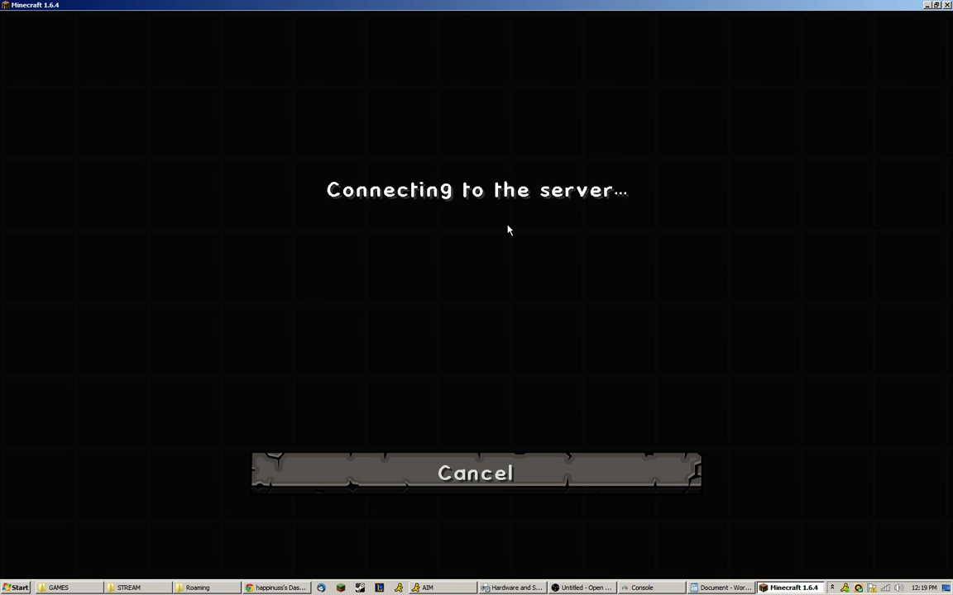